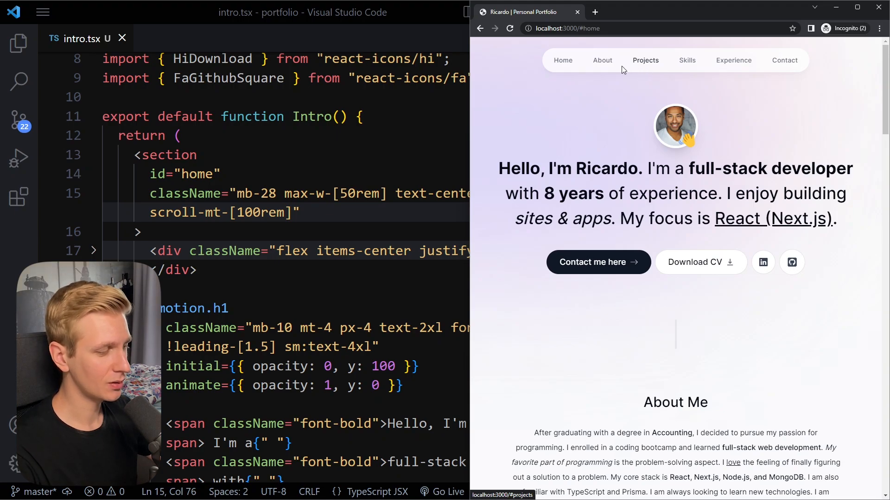
{"action": "mouse_move", "coordinate": [602, 60]}
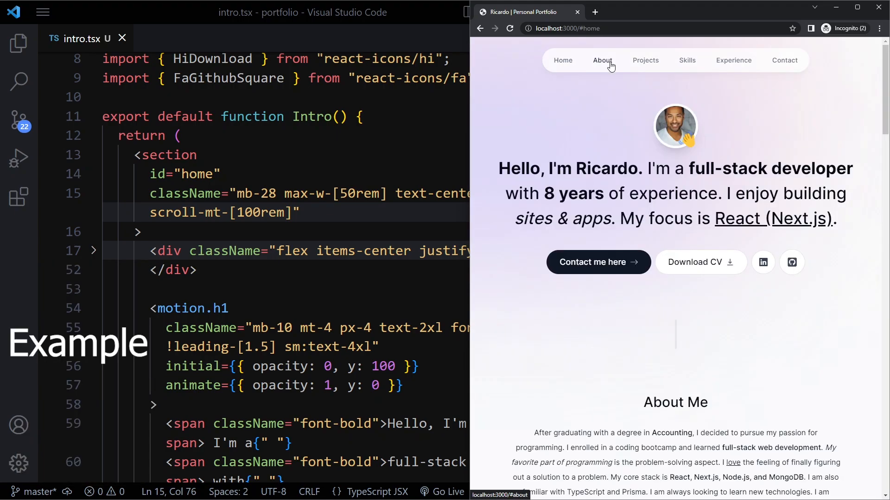
- Check the About and Home nav links, then open layout.tsx from the Explorer
{"action": "left_click", "coordinate": [645, 60]}
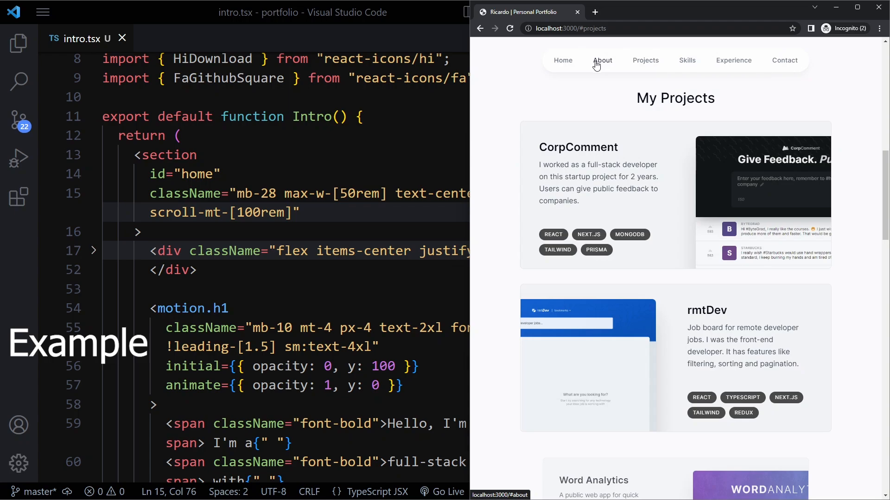
{"action": "left_click", "coordinate": [562, 60]}
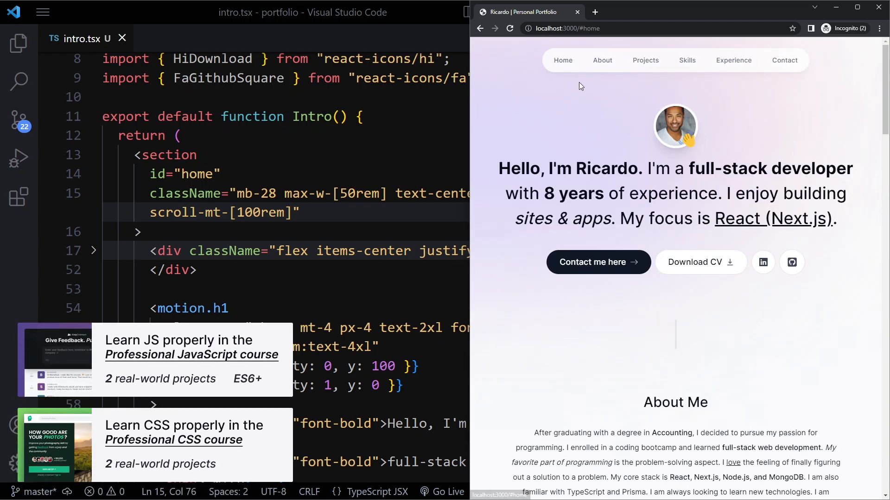
{"action": "left_click", "coordinate": [19, 43]}
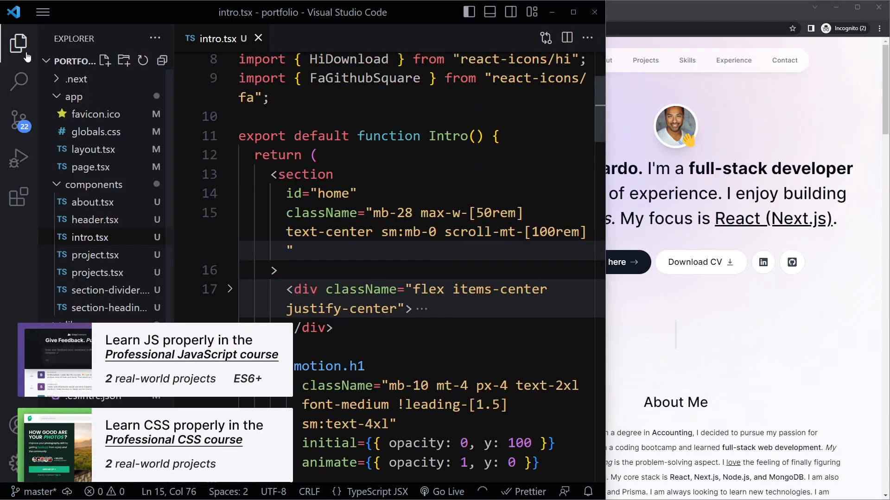
{"action": "left_click", "coordinate": [88, 149]}
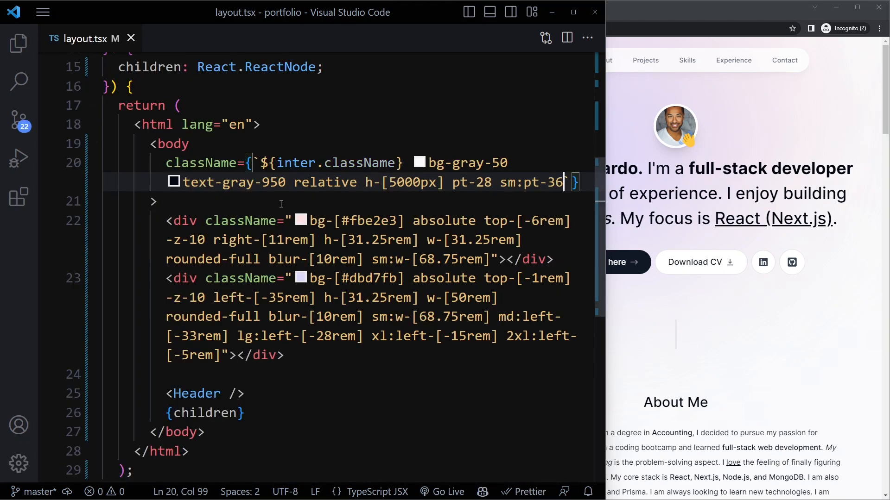
{"action": "mouse_move", "coordinate": [232, 182]}
{"action": "type", "text": " className=\""}
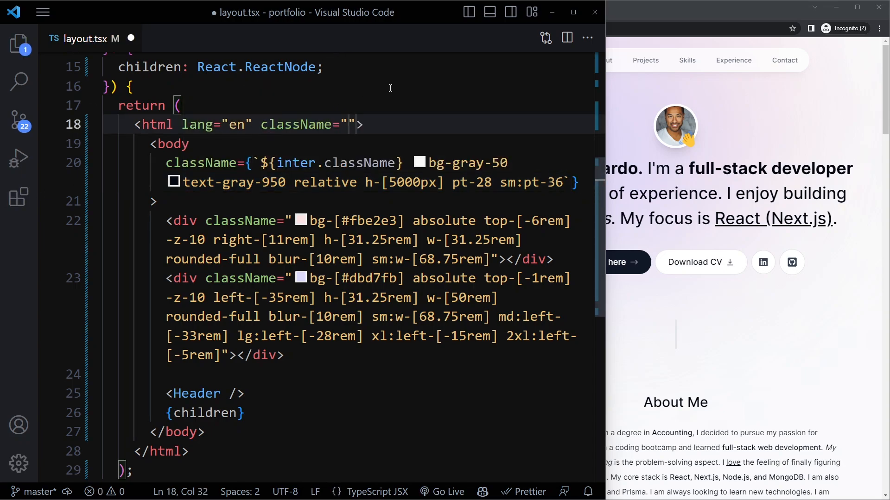
- Set the html className to '!scroll-smooth' in layout.tsx
{"action": "type", "text": "scroll-sm"}
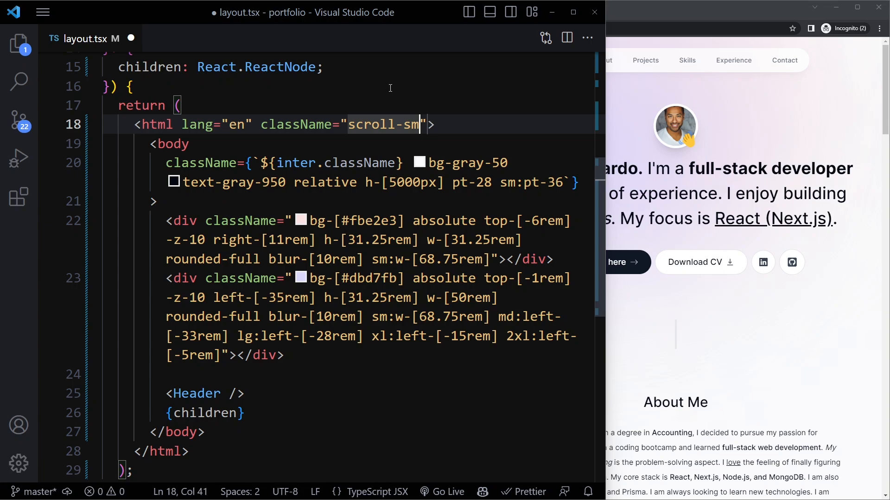
{"action": "type", "text": "ooth"}
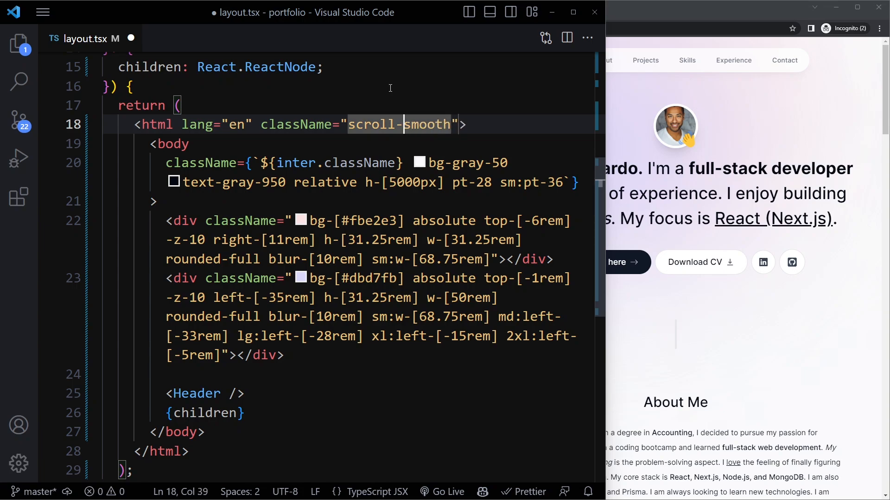
{"action": "left_click", "coordinate": [142, 105]}
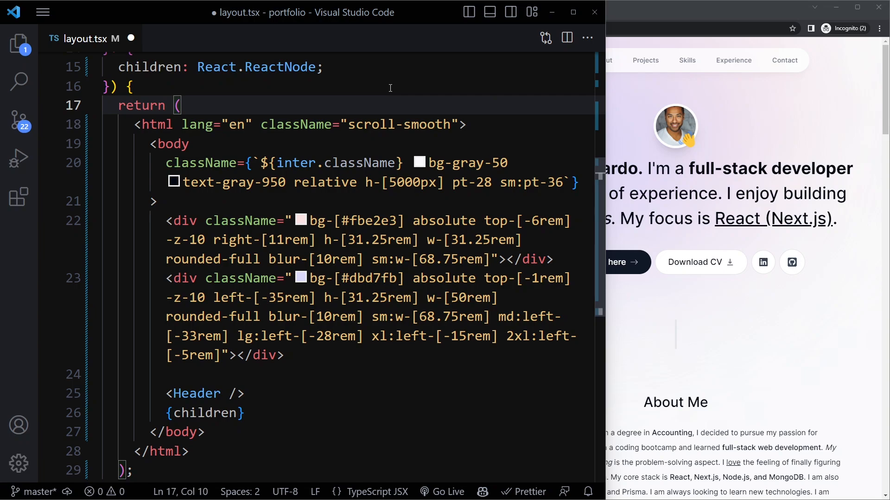
{"action": "double_click", "coordinate": [399, 124]}
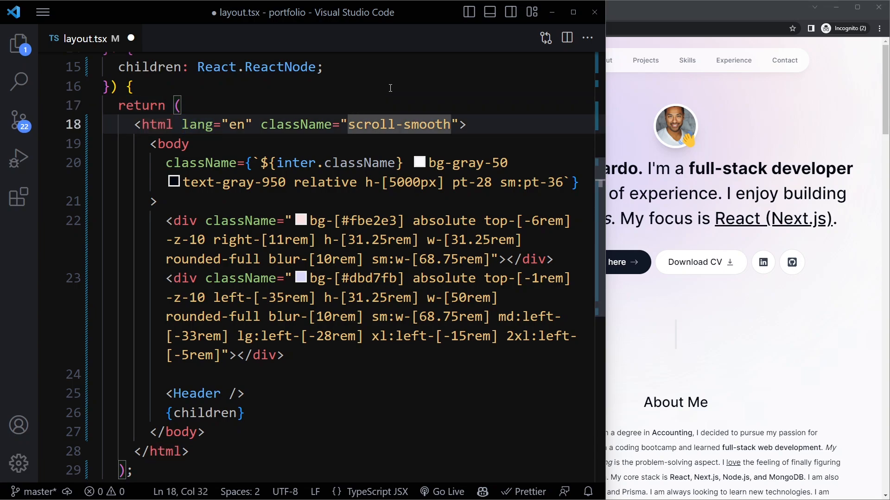
{"action": "type", "text": "!"}
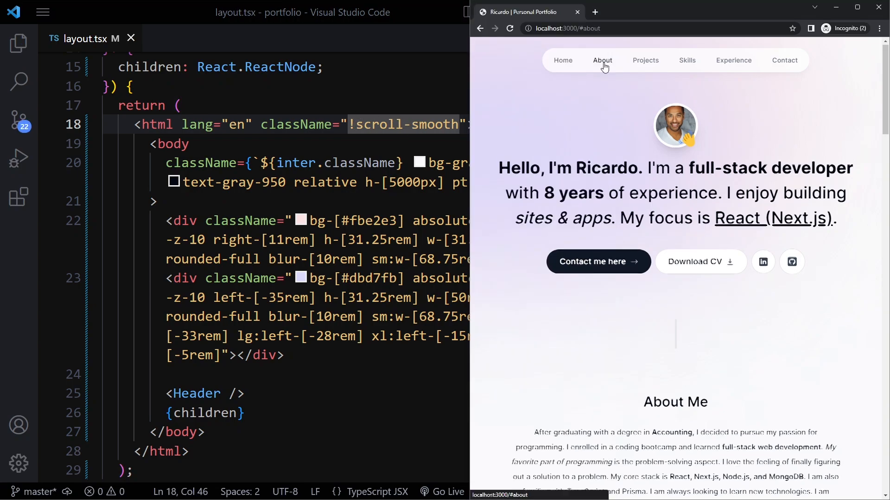
- Navigate the portfolio to About, then Projects, to verify smooth scrolling
{"action": "left_click", "coordinate": [645, 60]}
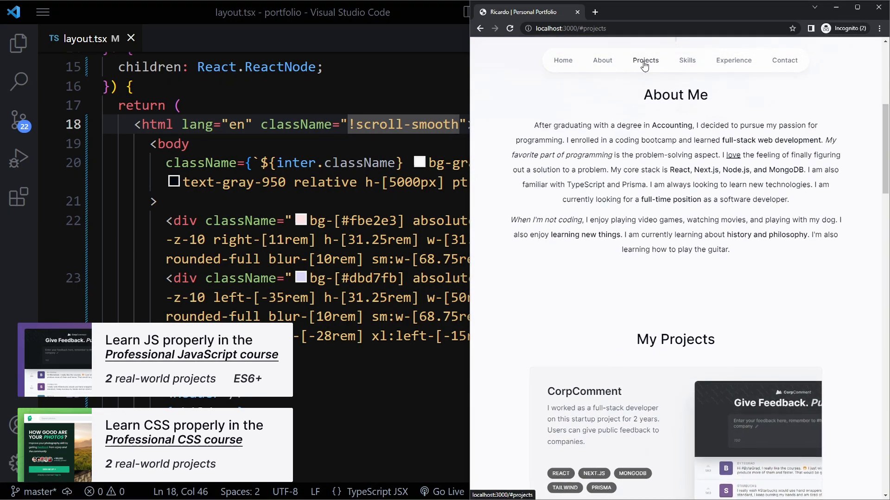
{"action": "left_click", "coordinate": [602, 61]}
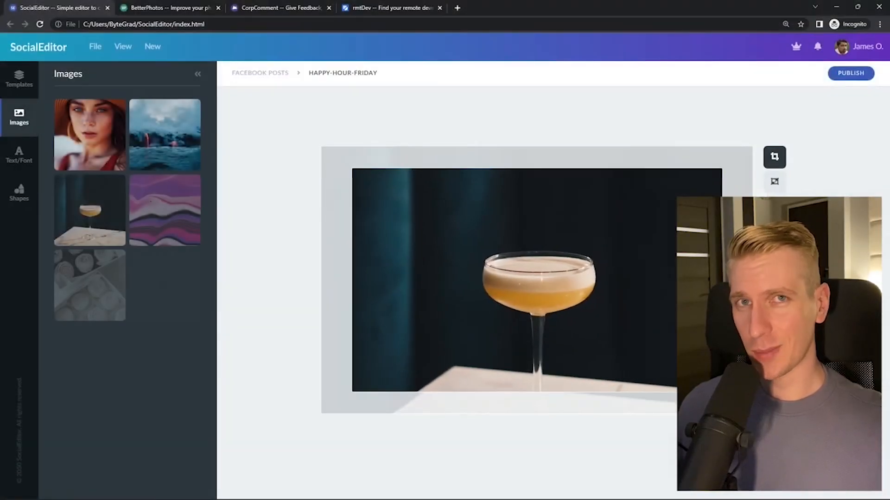
- Search rmtDev for 'react developer', then switch to the SocialEditor and BetterPhotos tabs
{"action": "left_click", "coordinate": [167, 8]}
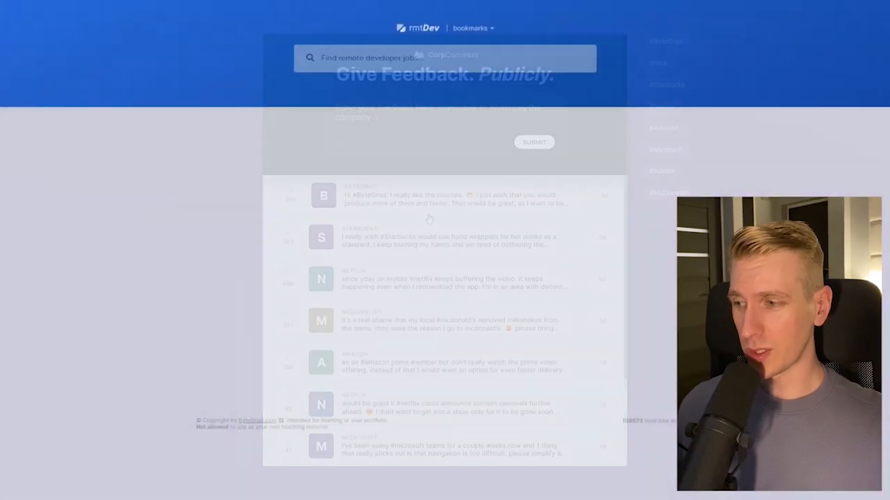
{"action": "type", "text": "react developer"}
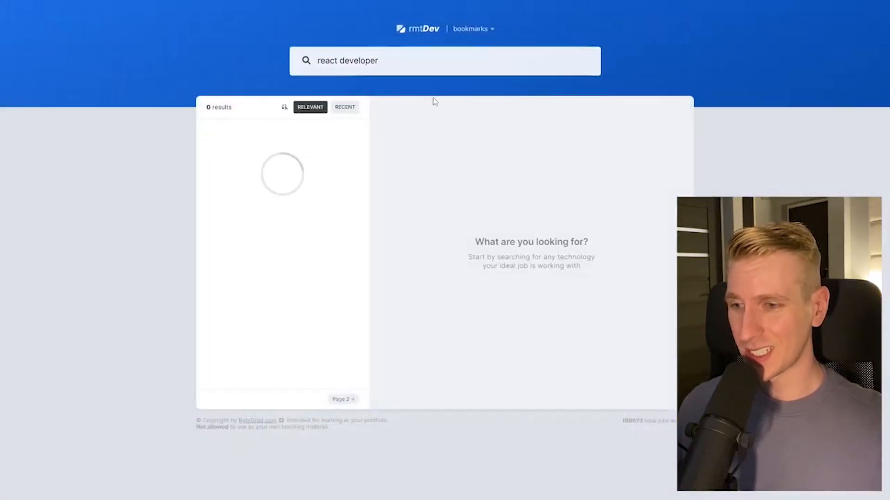
{"action": "left_click", "coordinate": [56, 8]}
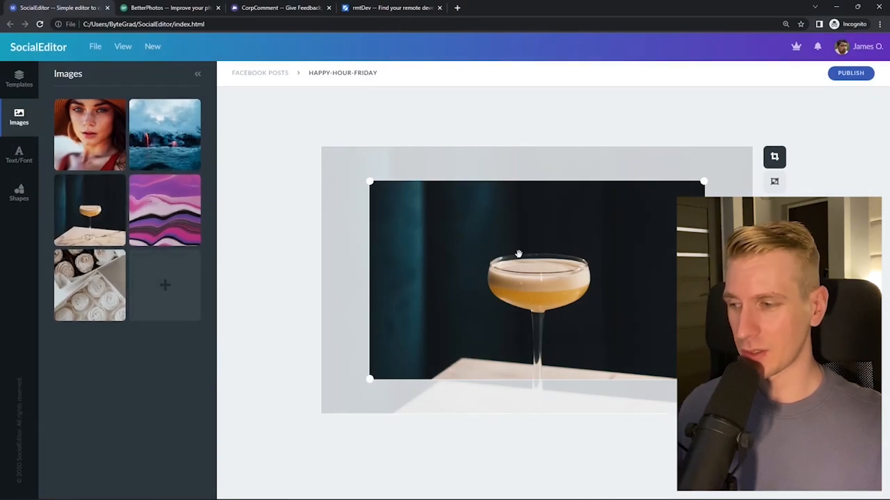
{"action": "left_click", "coordinate": [169, 7]}
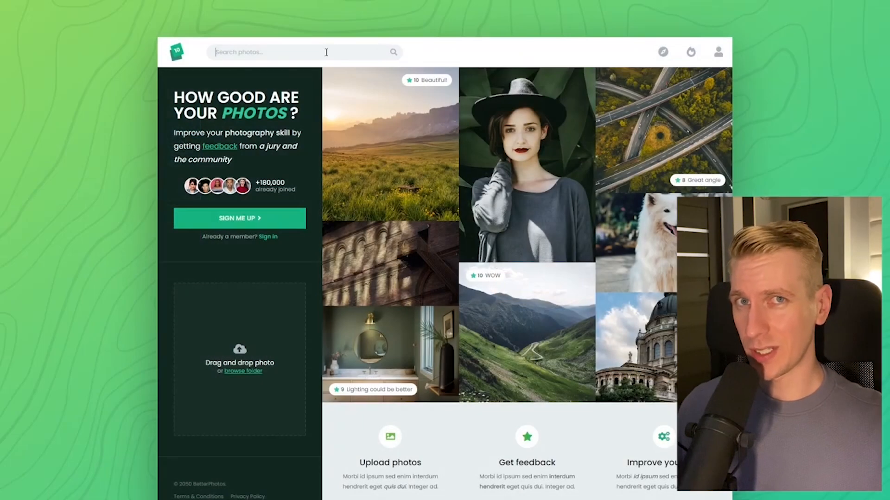